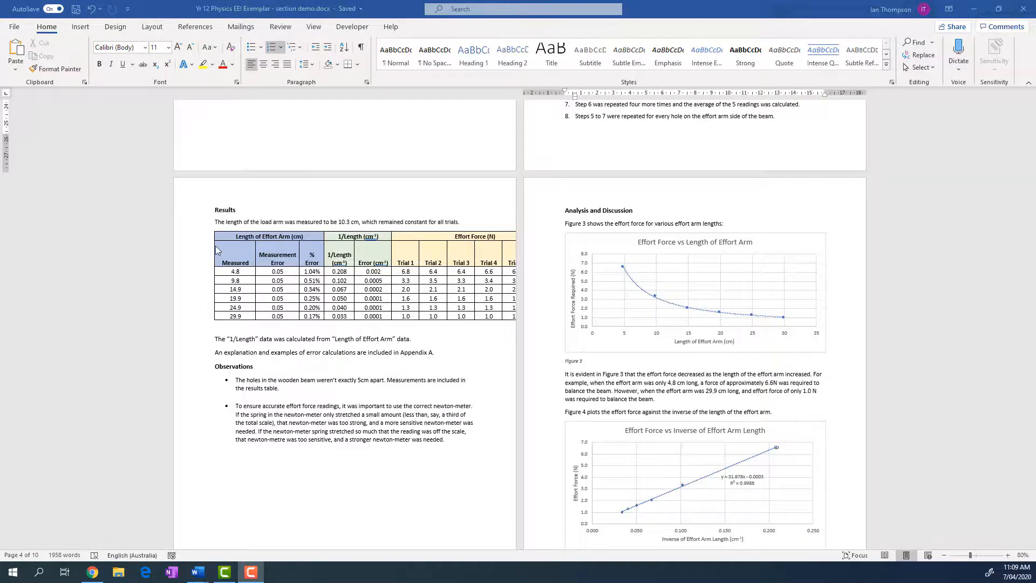
- Scroll through the report to locate the last Method step before the Results page
scroll(up, 3)
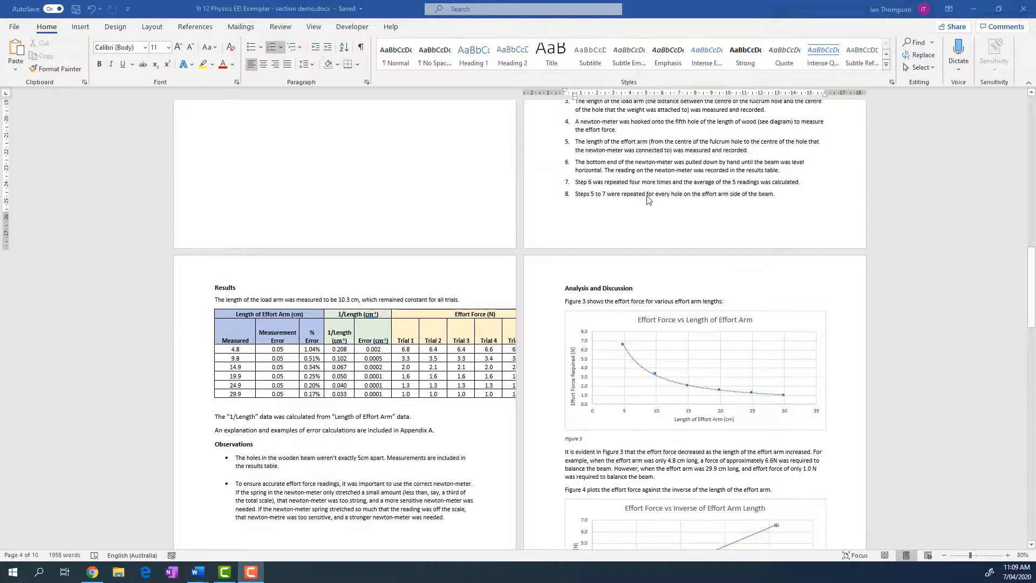
scroll(up, 3)
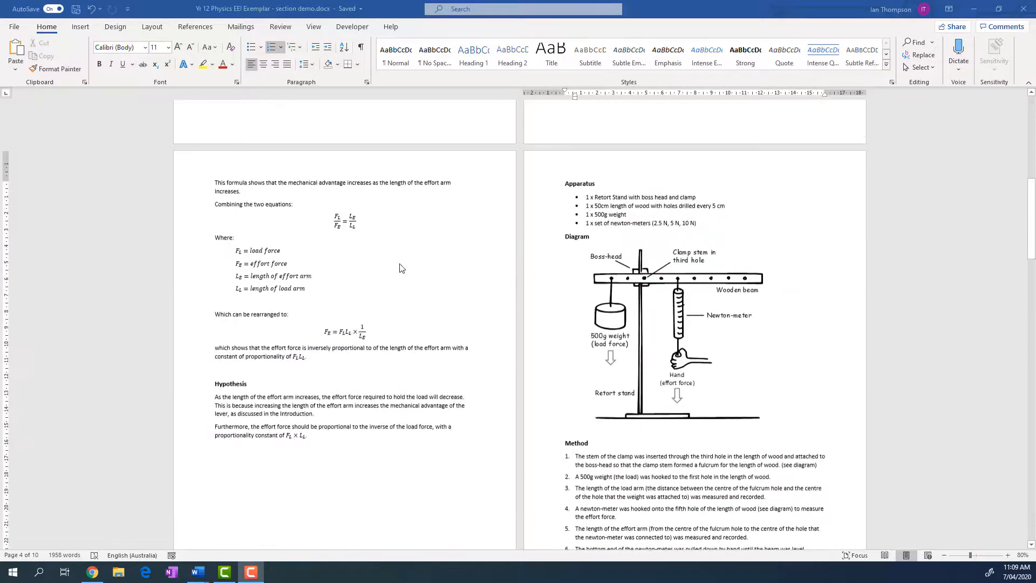
scroll(up, 3)
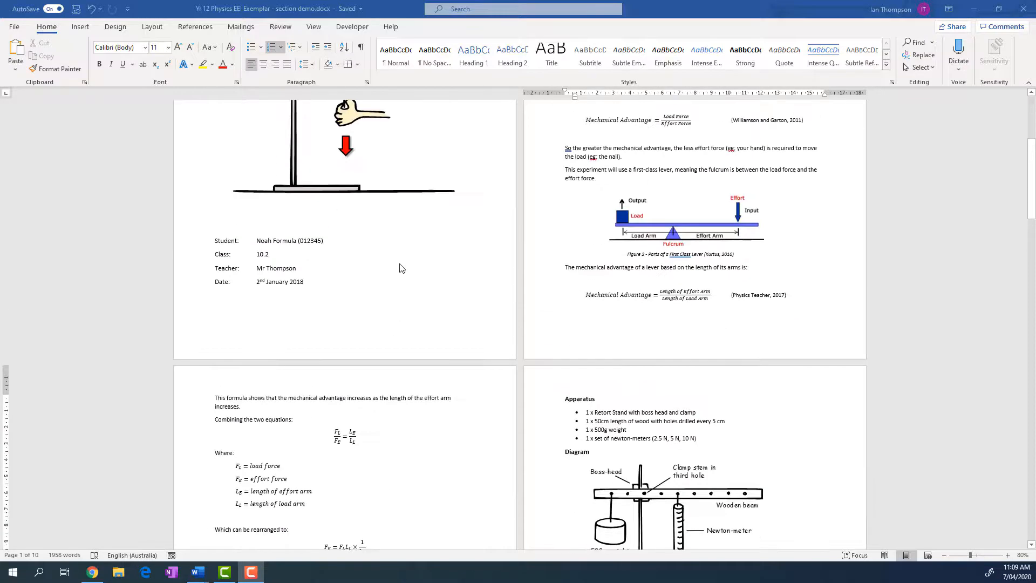
scroll(down, 3)
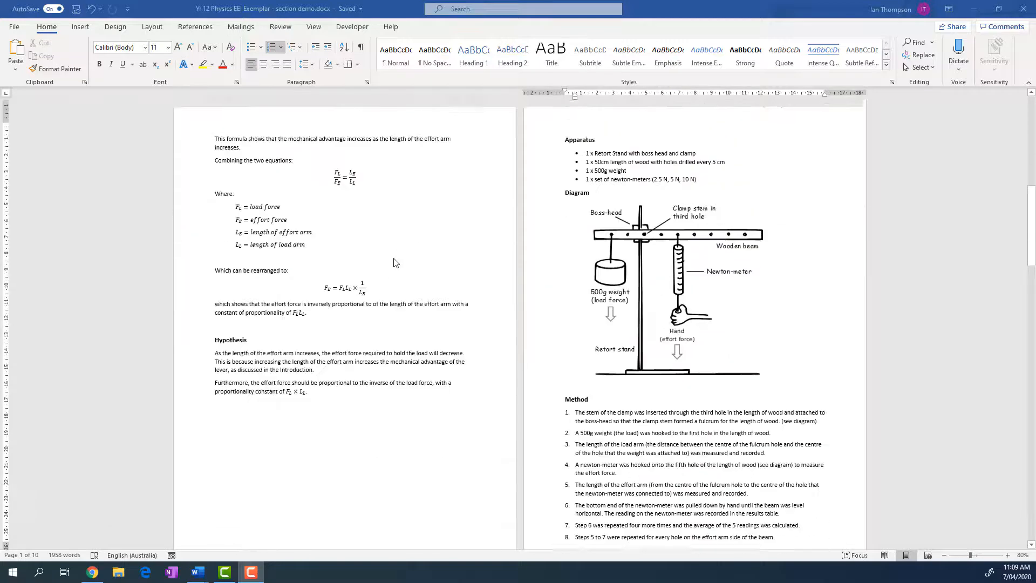
scroll(down, 3)
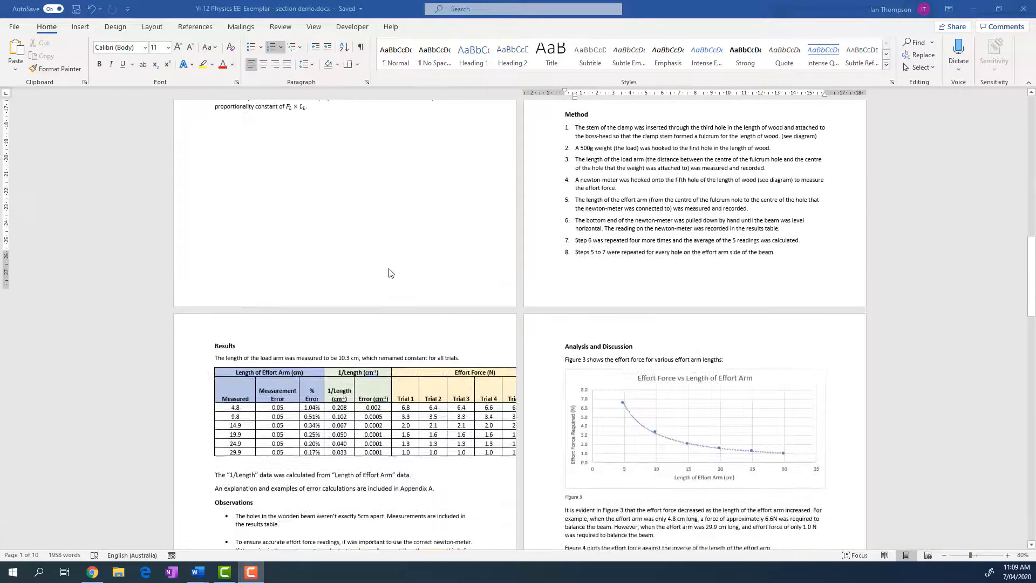
scroll(down, 3)
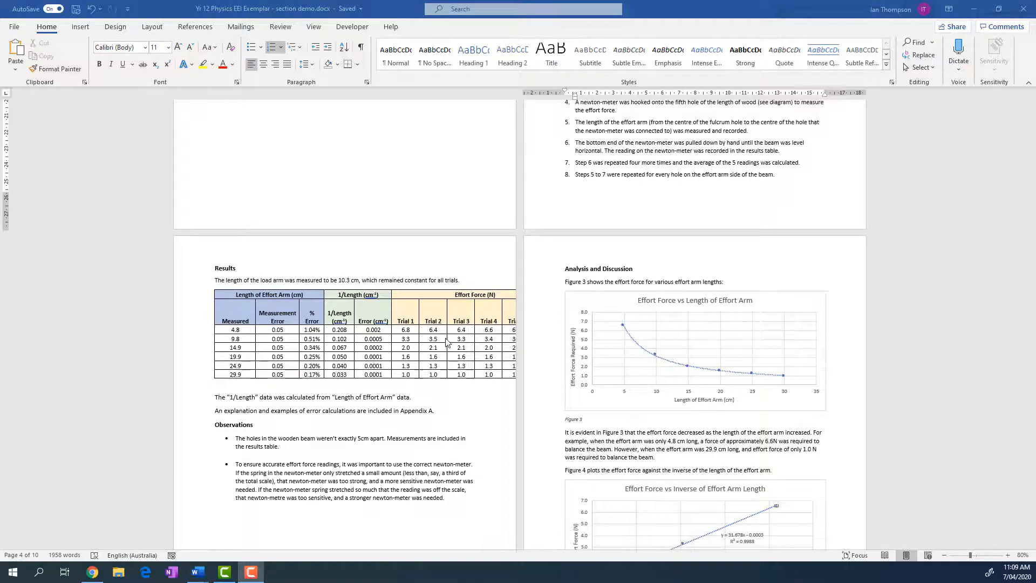
mouse_move(367, 384)
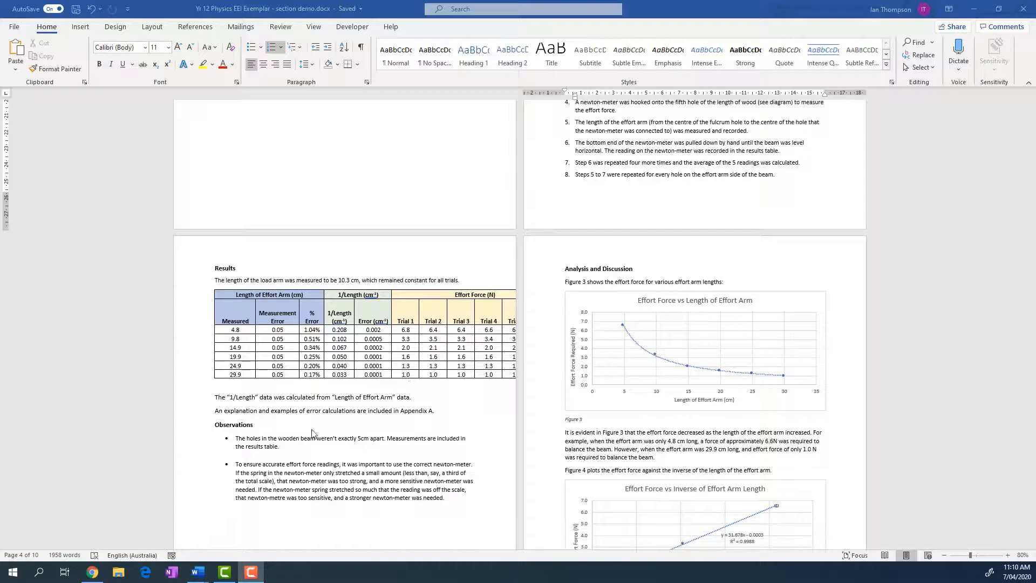
mouse_move(324, 378)
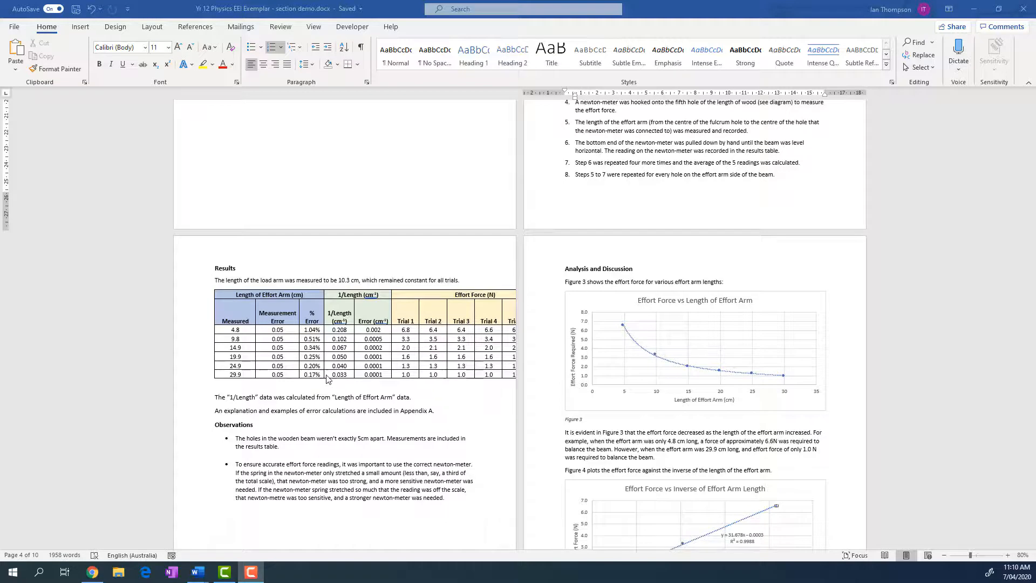
scroll(down, 3)
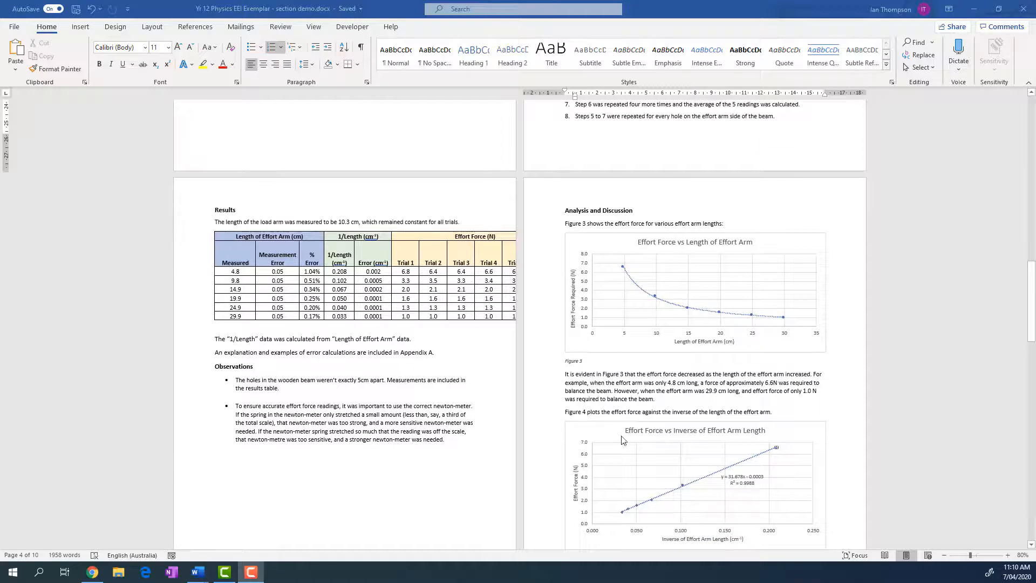
scroll(down, 3)
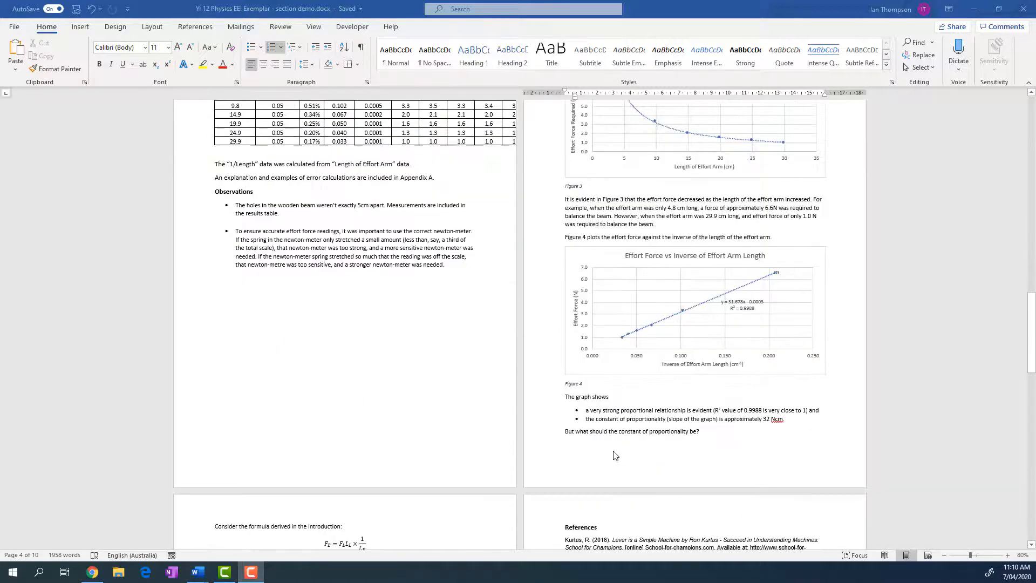
scroll(up, 3)
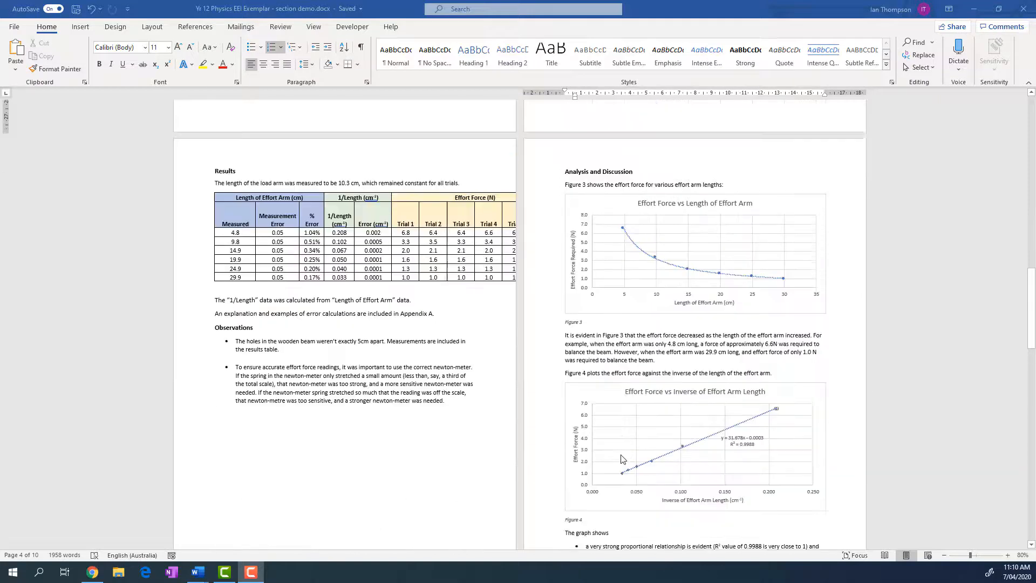
scroll(up, 3)
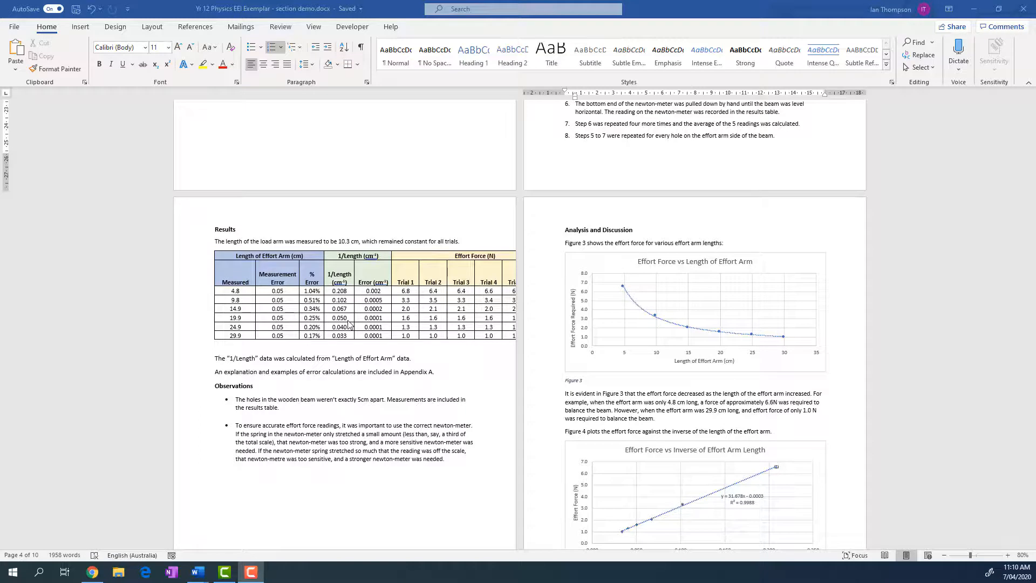
mouse_move(790, 143)
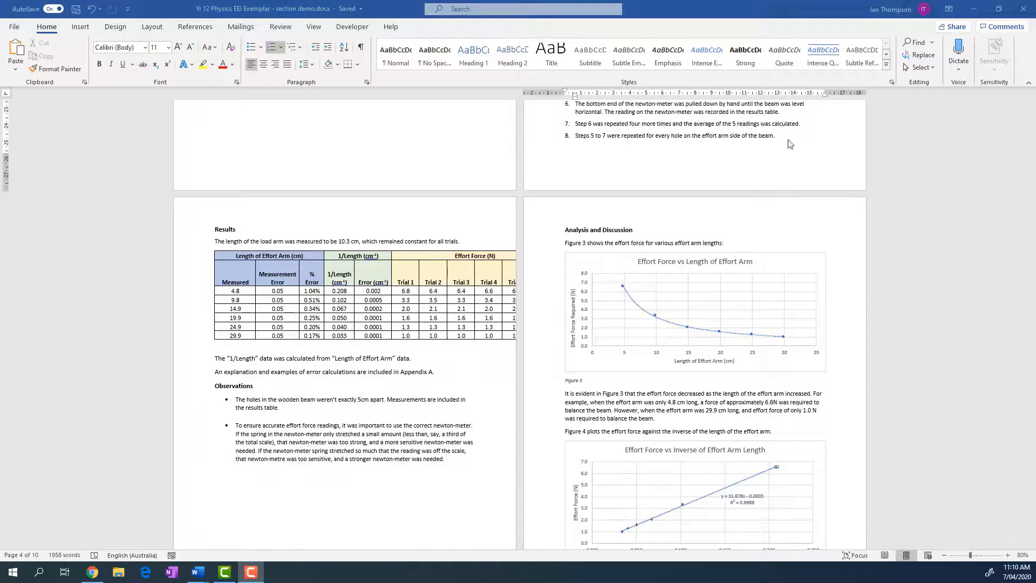
scroll(up, 3)
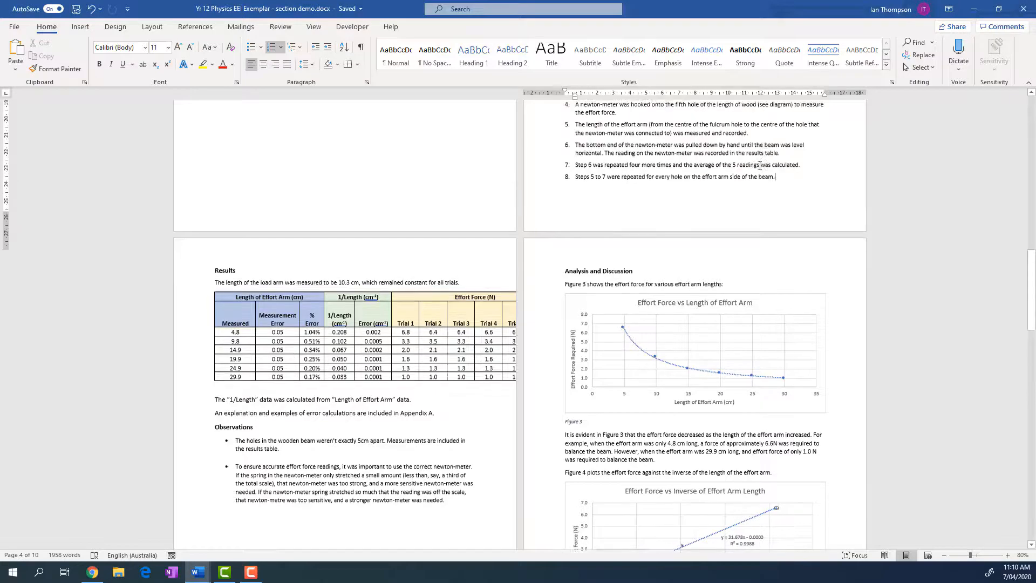
scroll(up, 3)
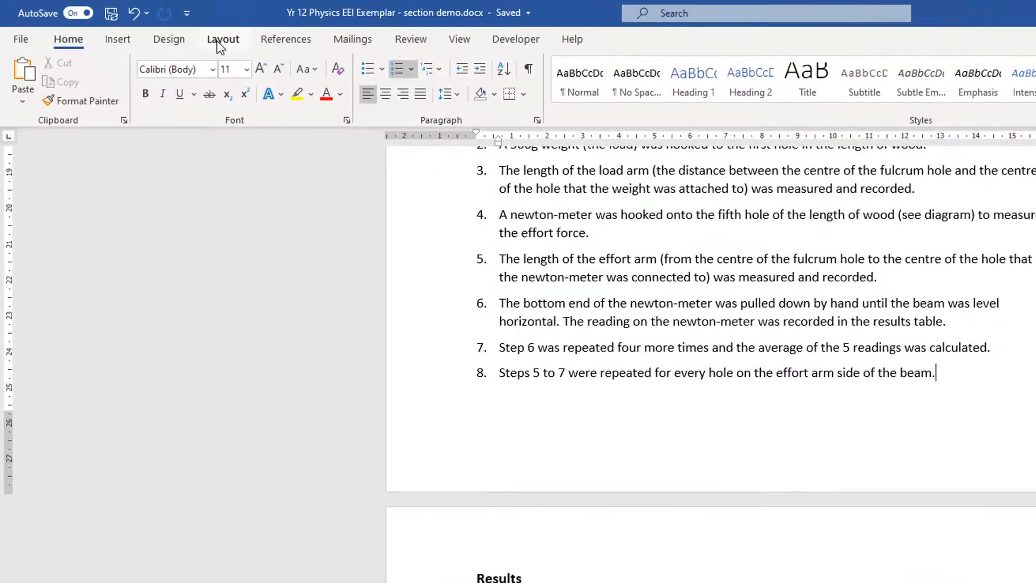
- Bring up the Breaks list on the Layout ribbon at the end of Method step 8
click(222, 39)
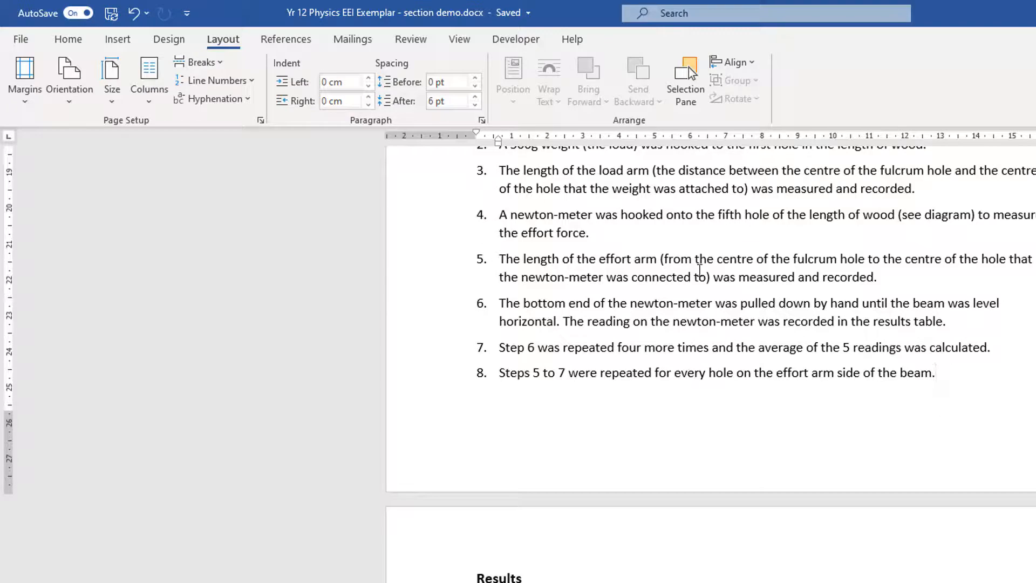
mouse_move(186, 147)
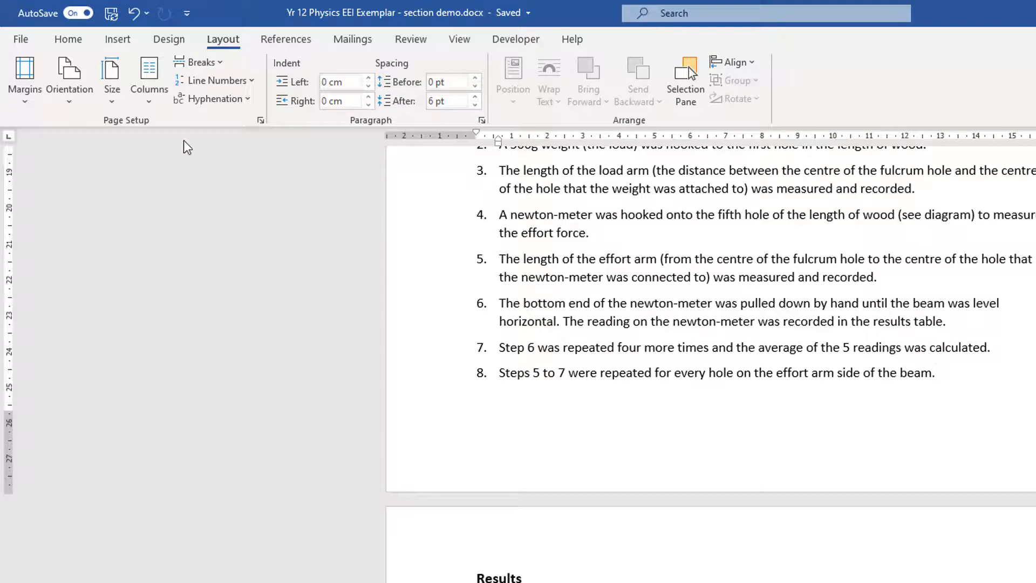
click(201, 63)
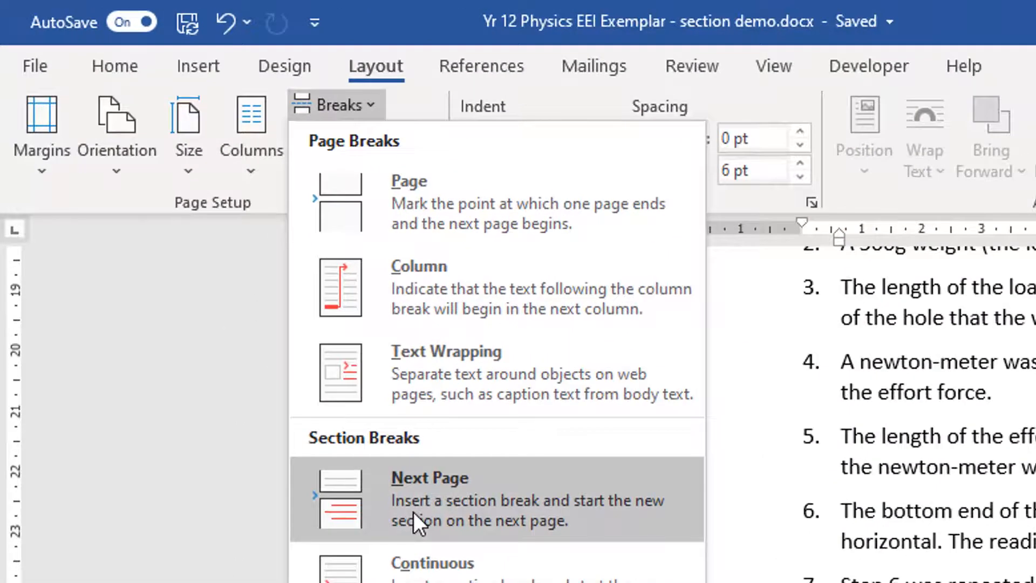
mouse_move(448, 529)
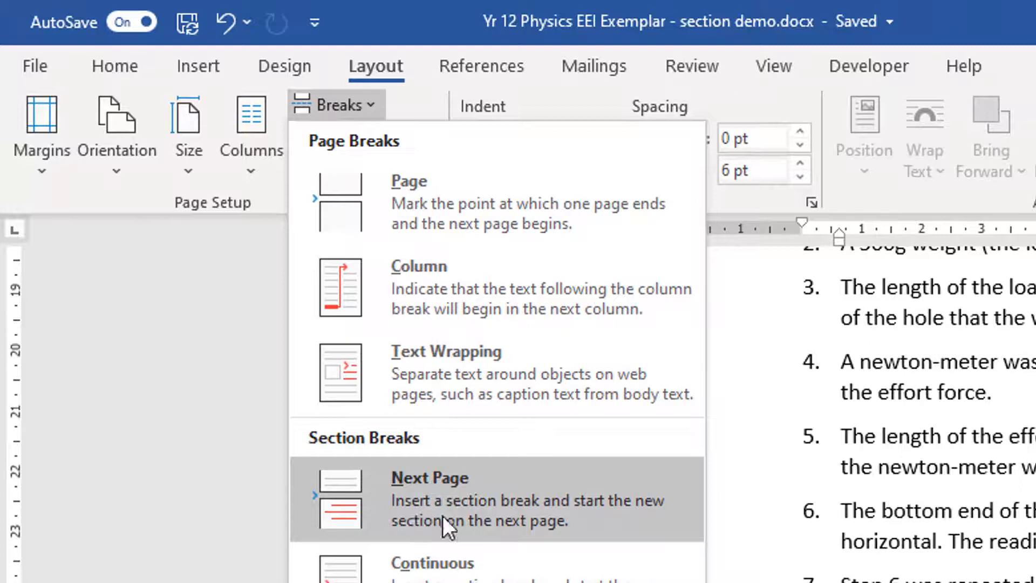
mouse_move(495, 532)
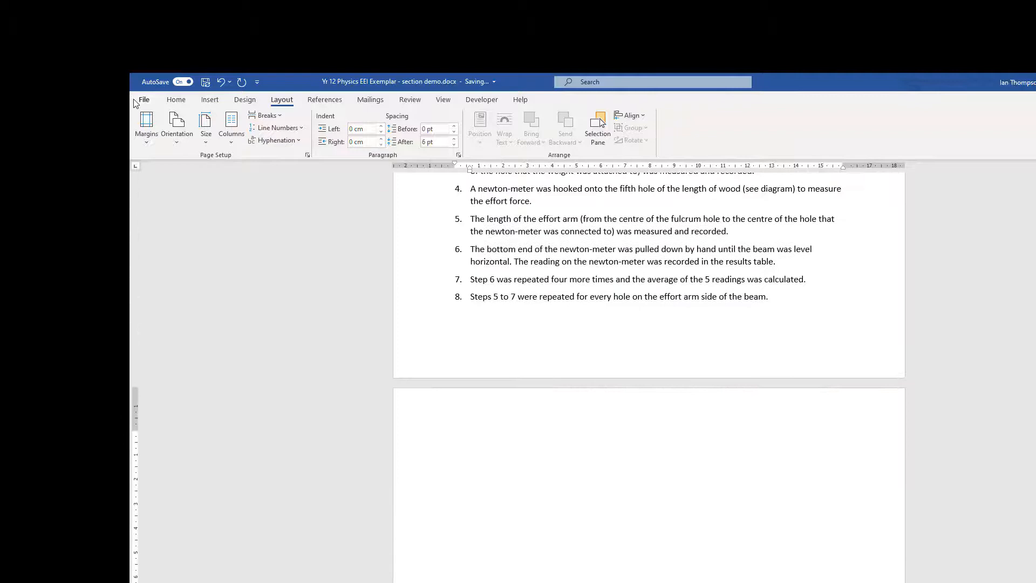
- Show formatting marks so the Section Break (Next Page) after Method step 8 is visible
click(176, 99)
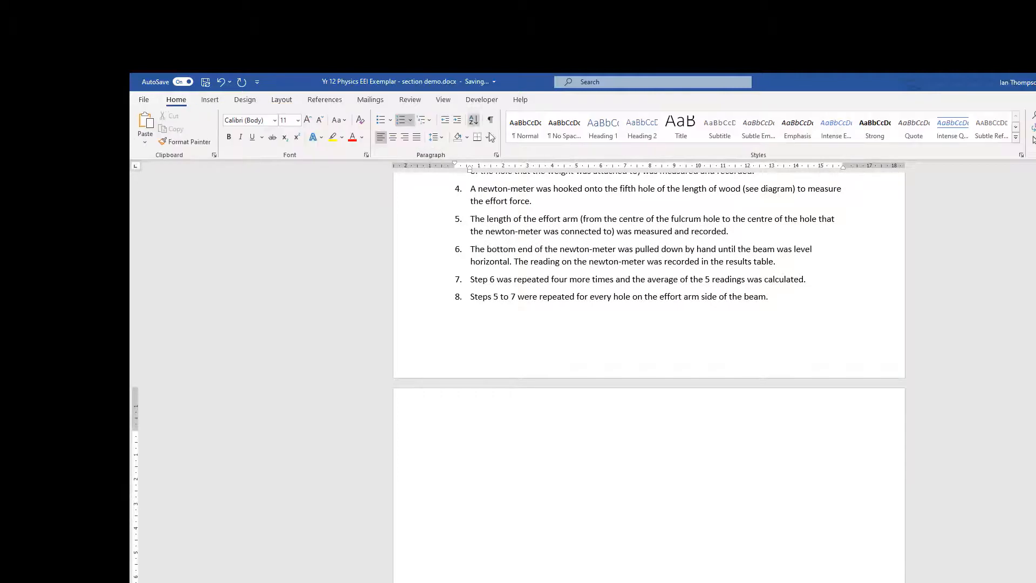
mouse_move(491, 124)
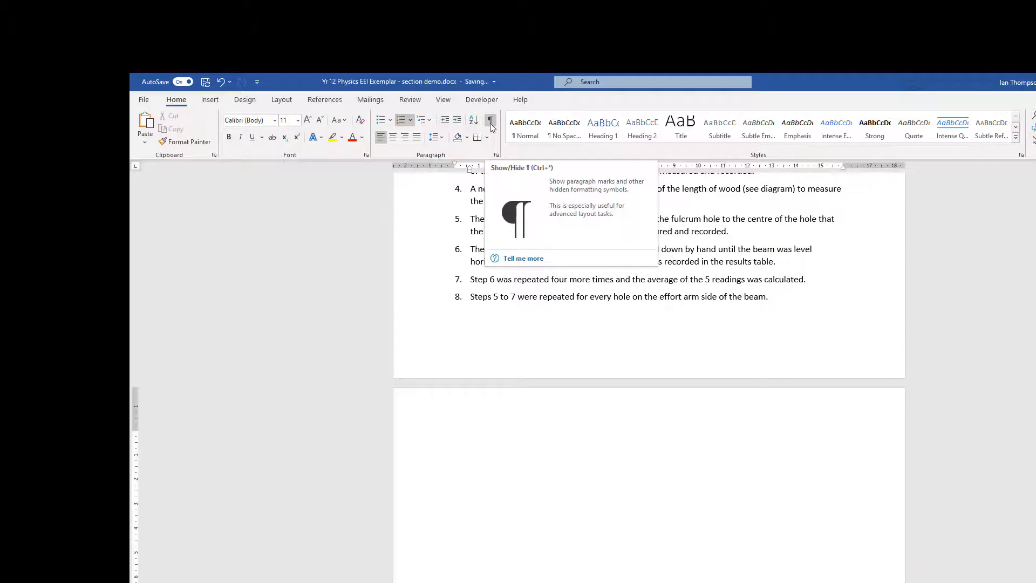
click(490, 119)
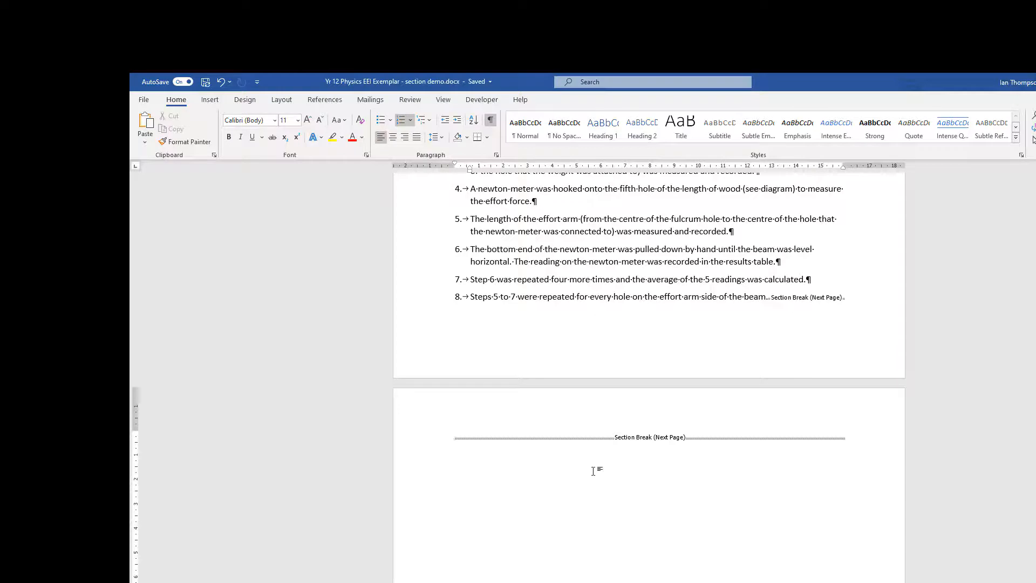
mouse_move(488, 507)
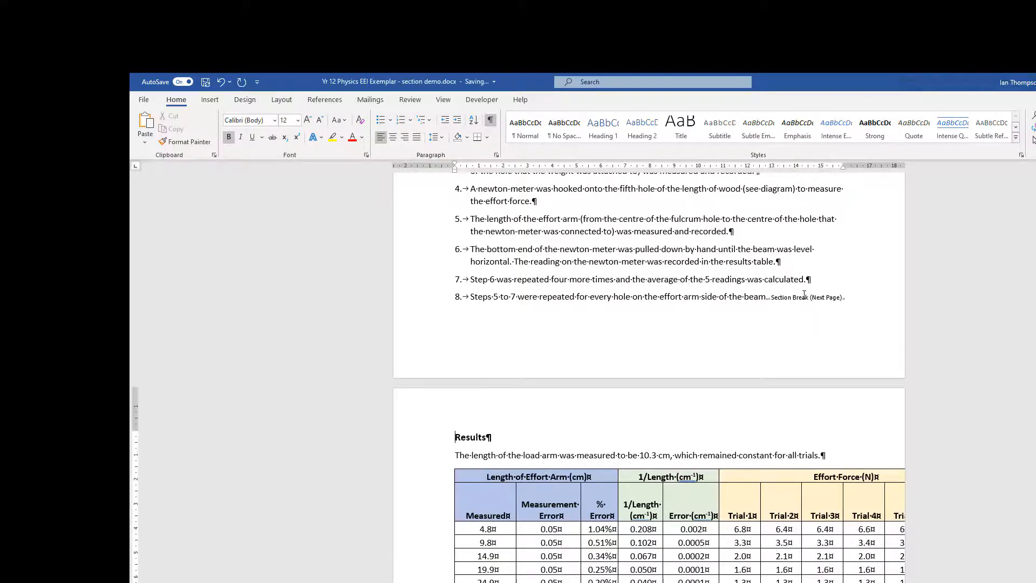
mouse_move(785, 300)
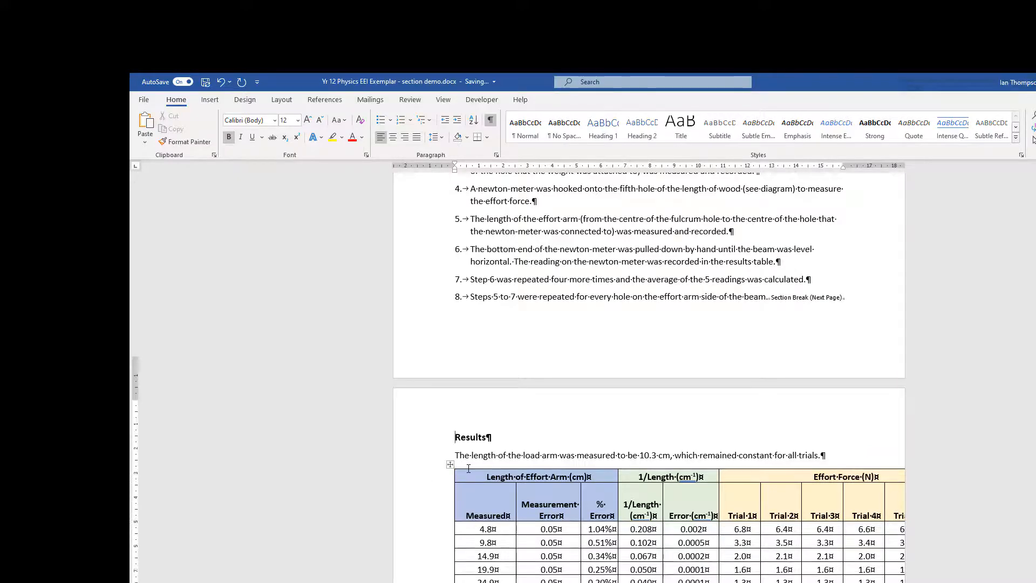
scroll(down, 3)
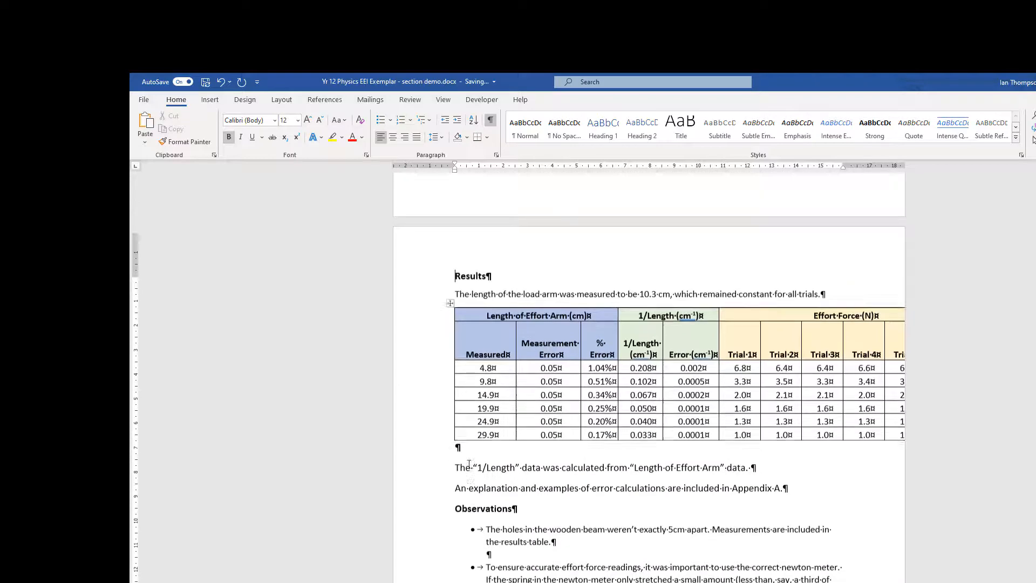
scroll(up, 3)
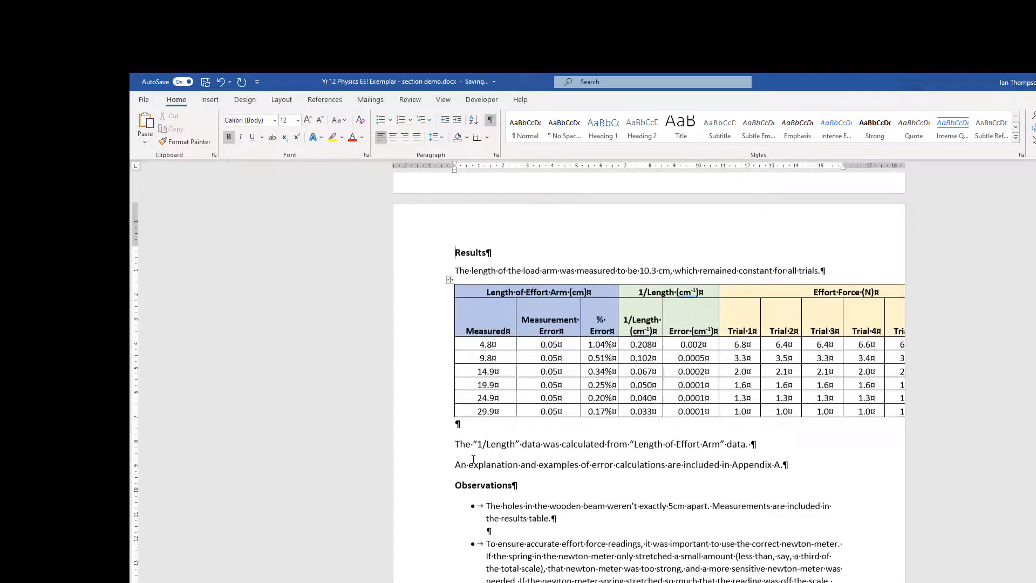
scroll(down, 3)
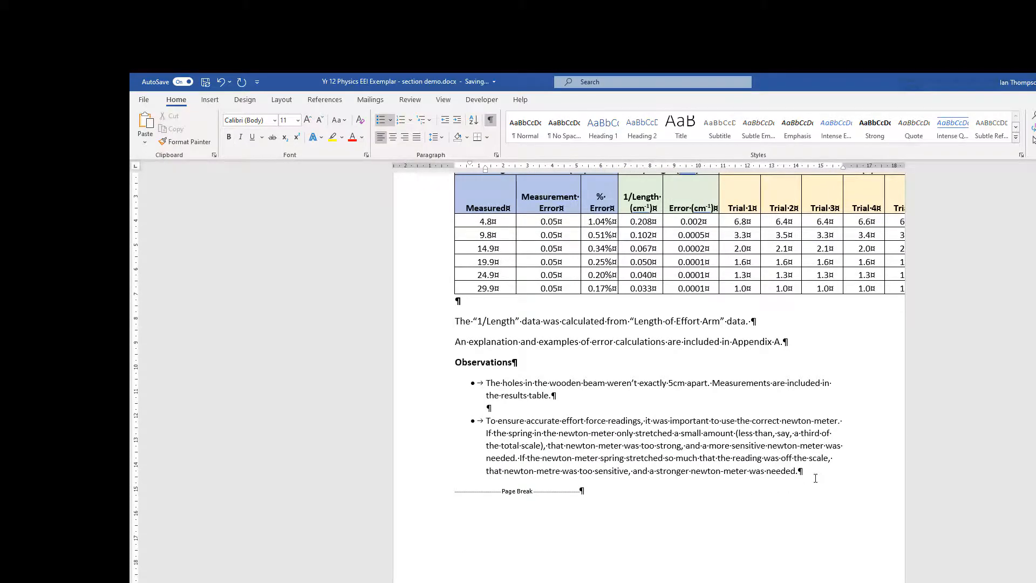
scroll(down, 3)
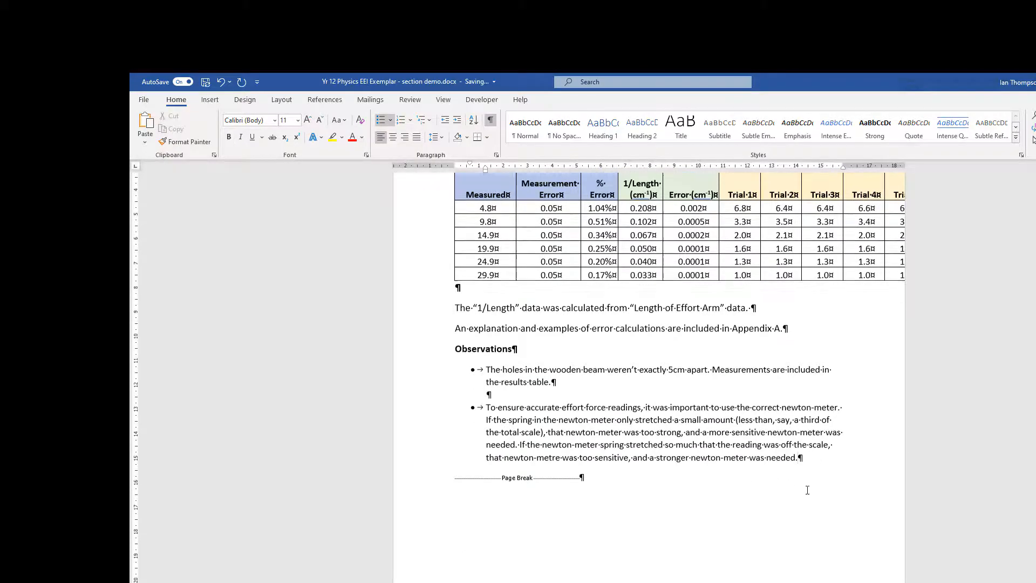
scroll(down, 3)
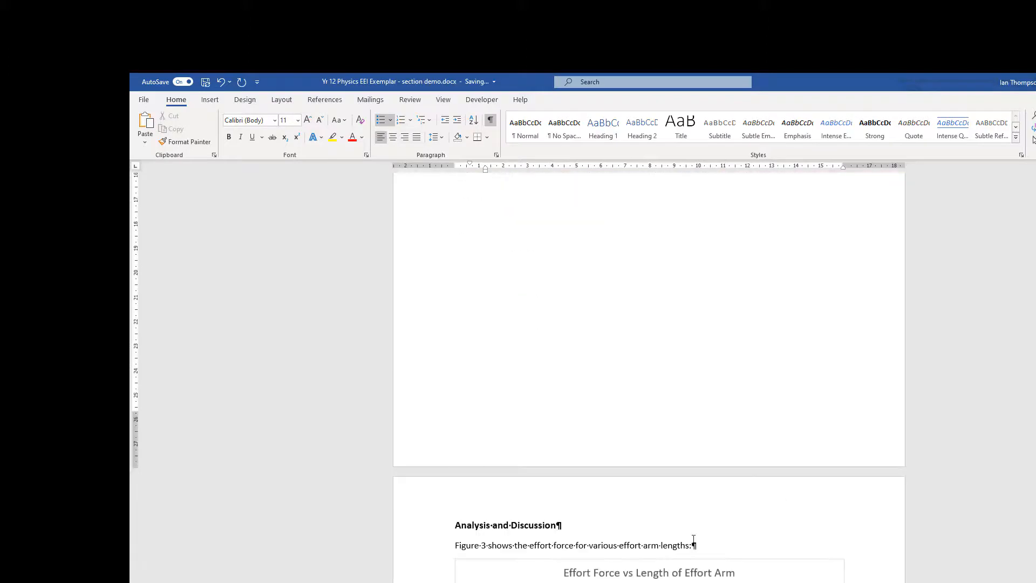
scroll(up, 3)
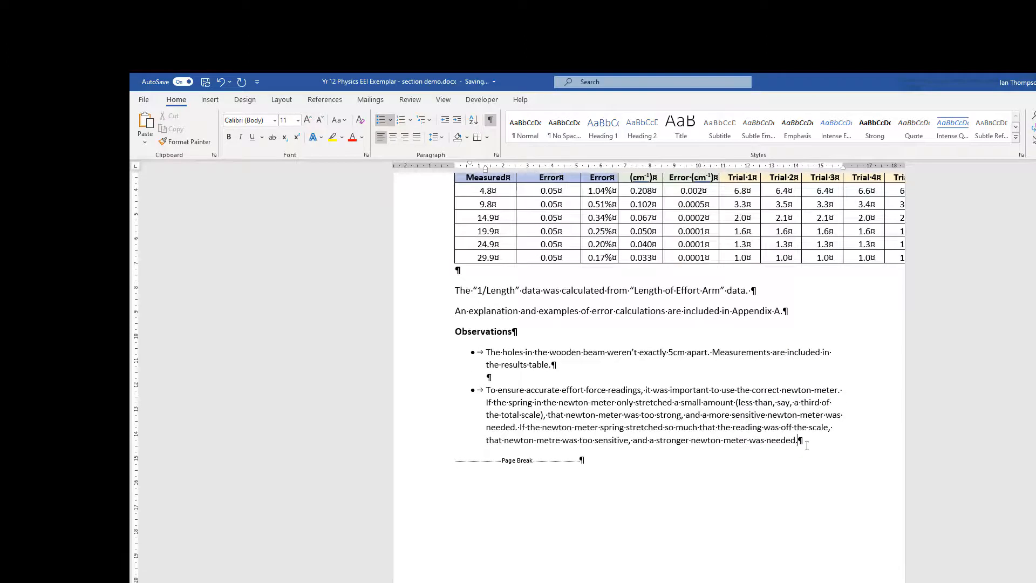
mouse_move(352, 190)
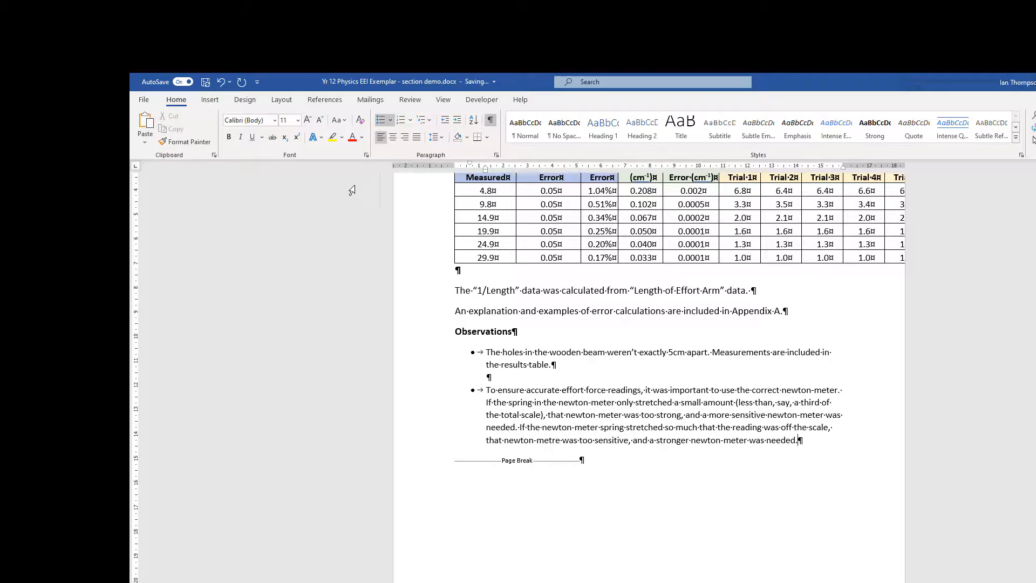
- Insert a Next Page section break after the last Observations bullet
click(281, 99)
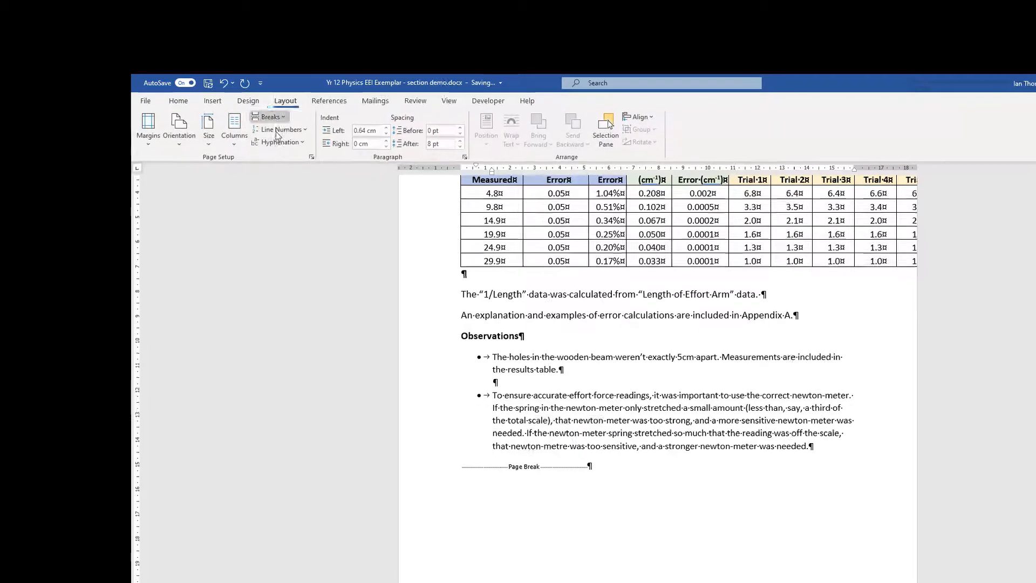
click(268, 116)
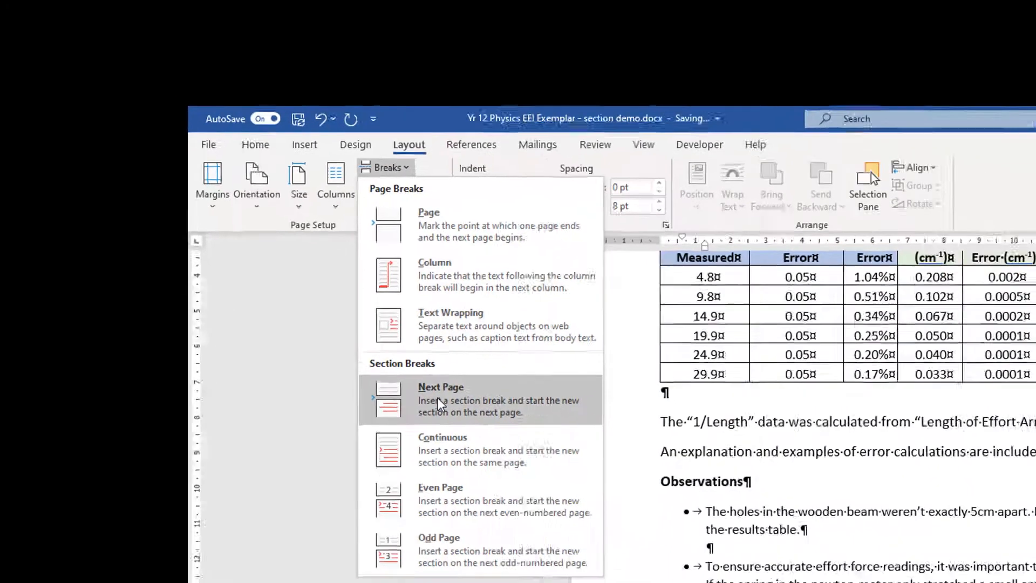
click(440, 400)
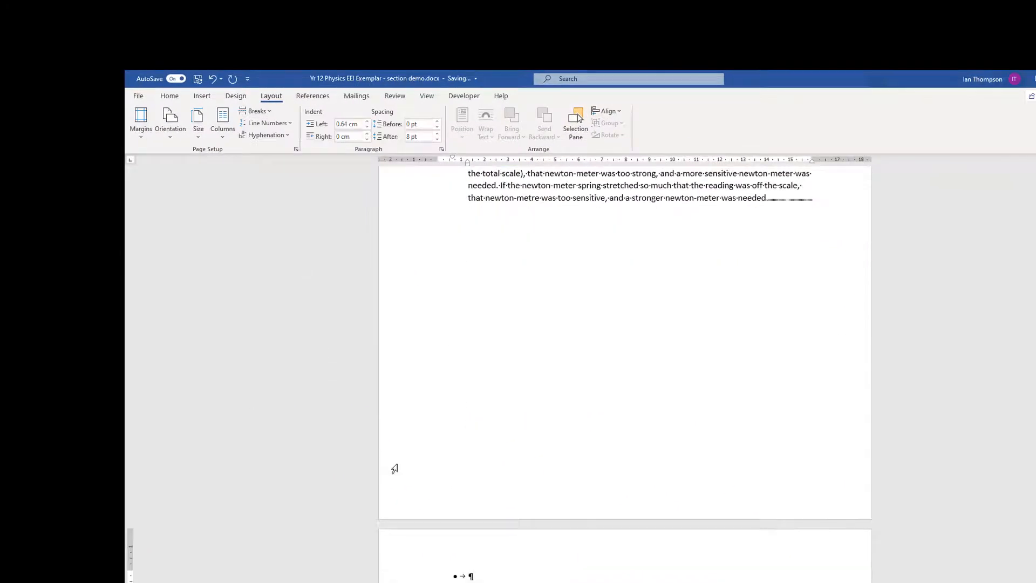
- Remove the stray empty paragraph above the Analysis and Discussion heading and recheck the section breaks
scroll(down, 3)
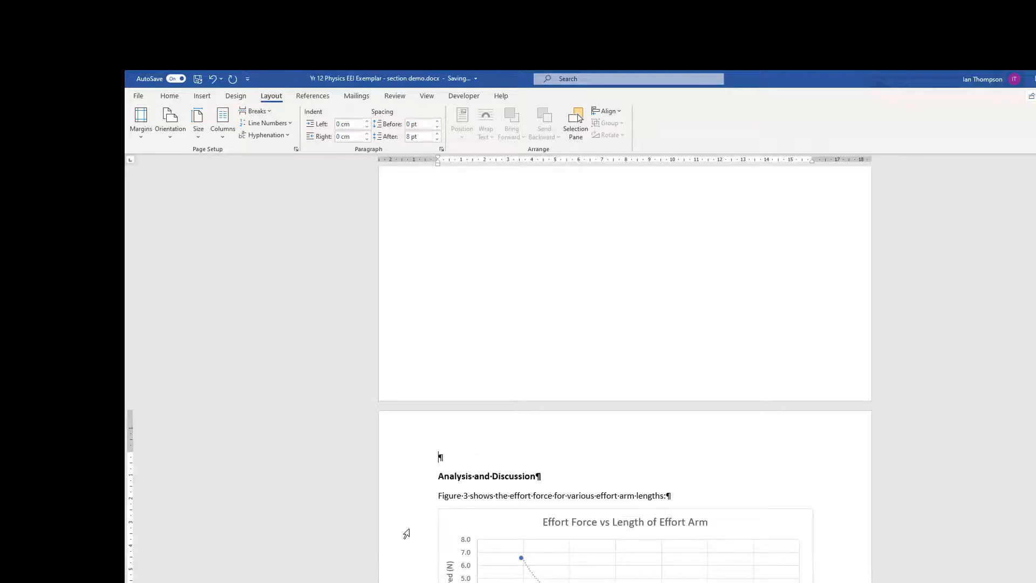
scroll(down, 3)
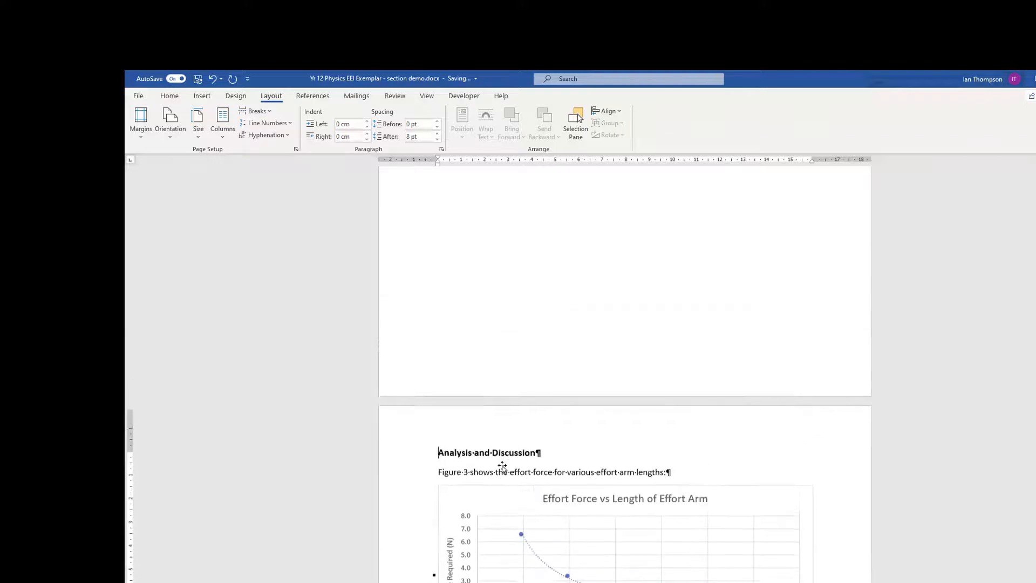
scroll(up, 3)
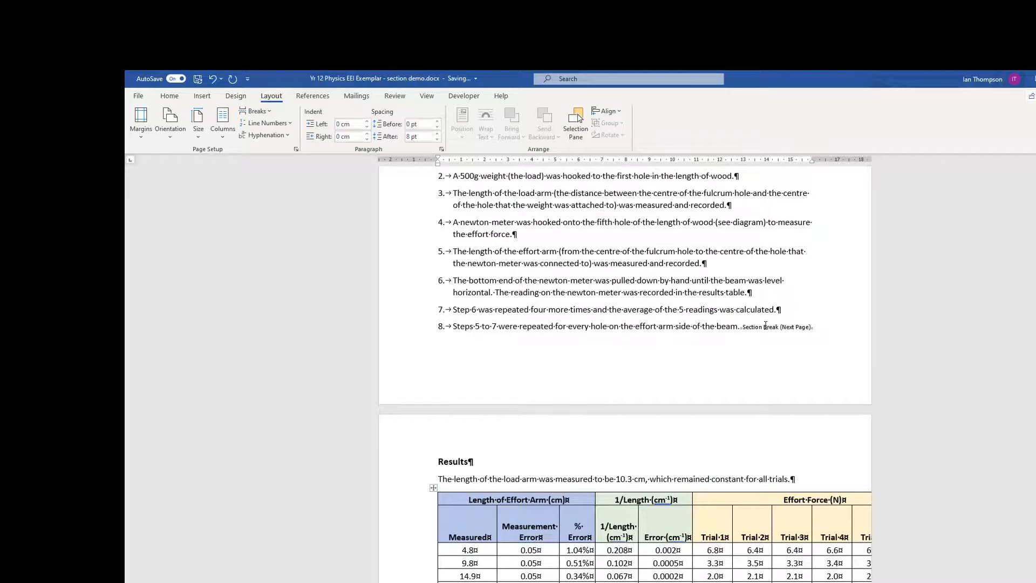
scroll(down, 3)
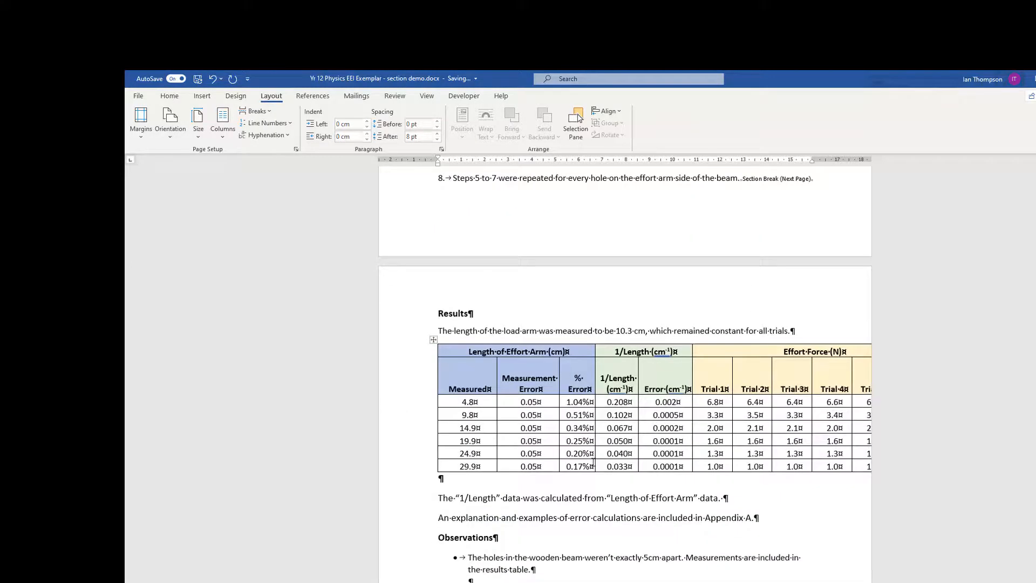
scroll(down, 3)
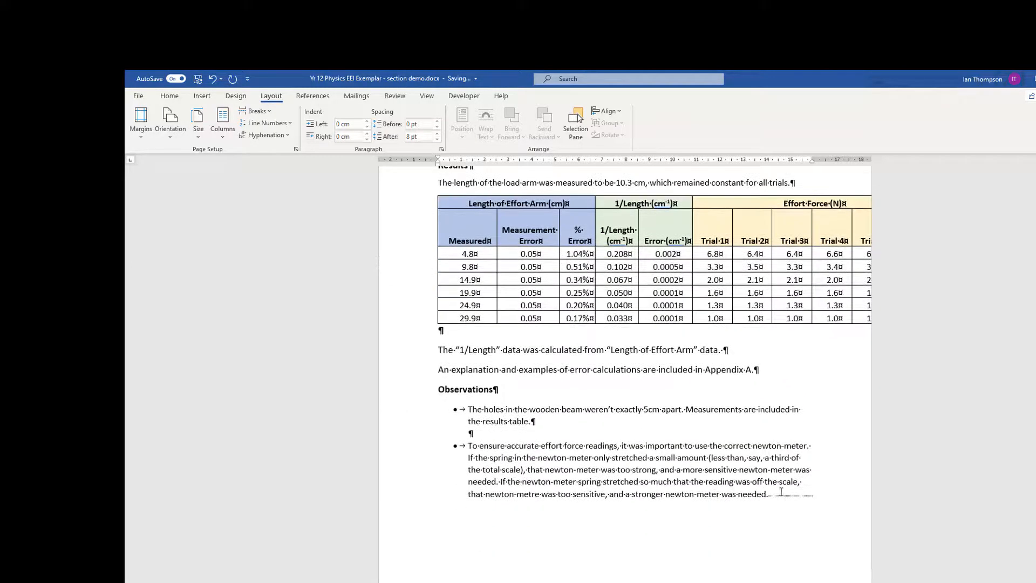
scroll(down, 3)
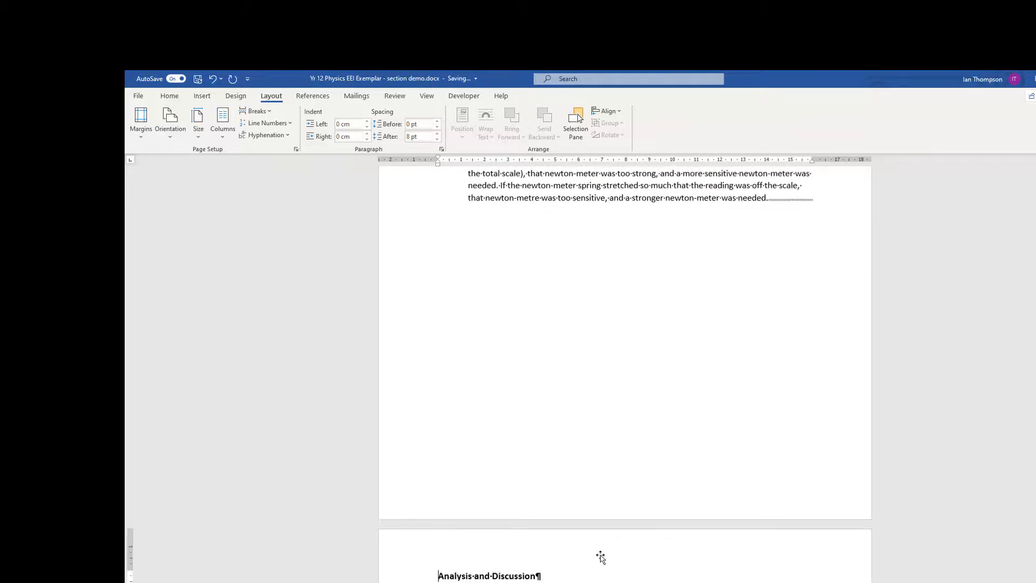
scroll(up, 3)
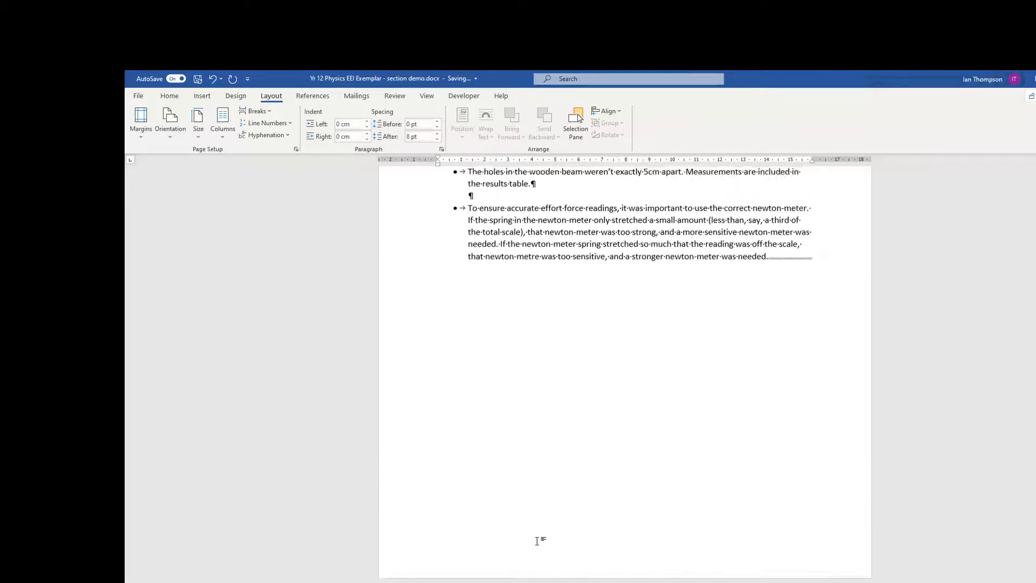
scroll(up, 3)
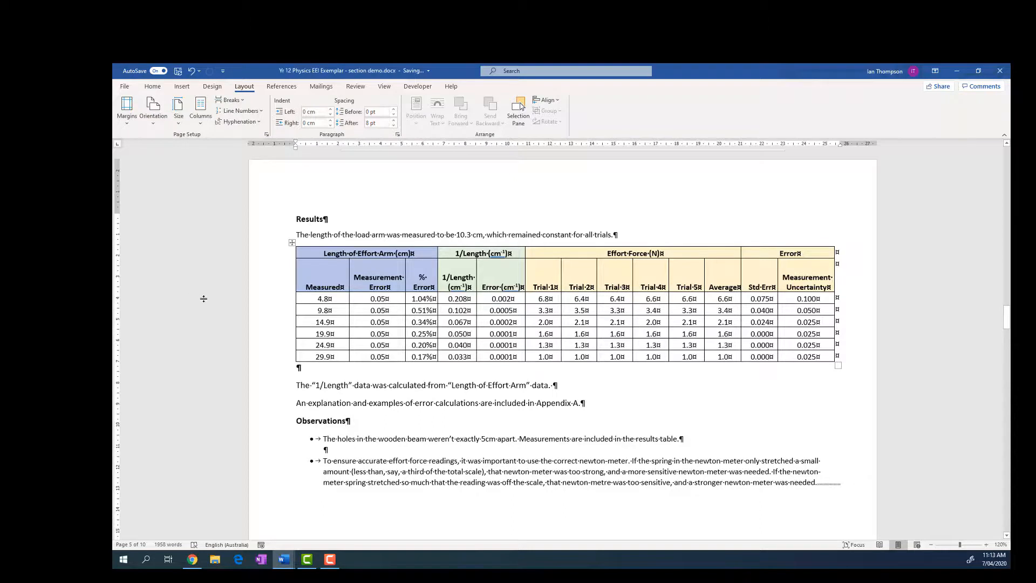
- Hide the formatting marks again so the section break indicators no longer show
scroll(up, 3)
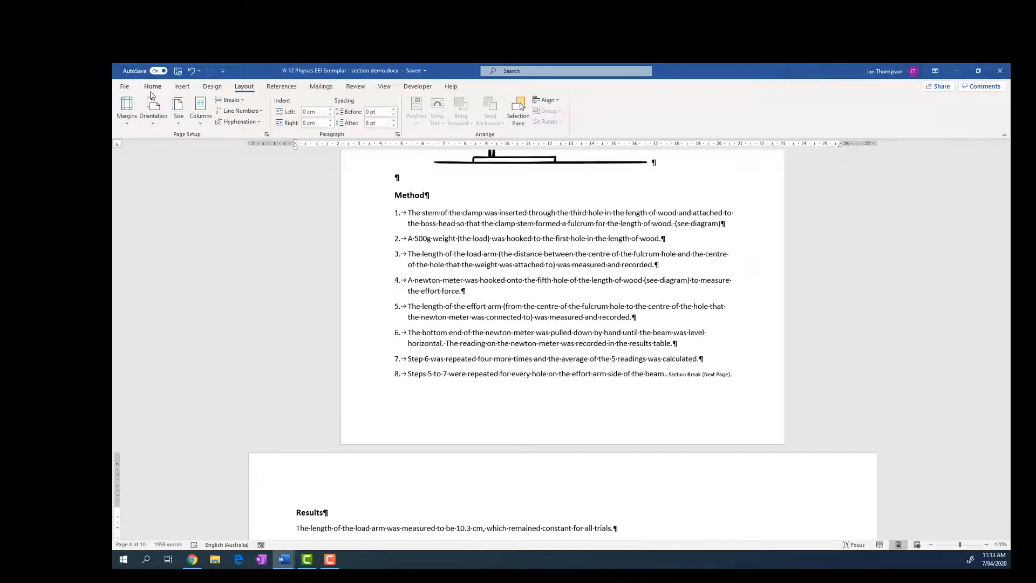
click(152, 86)
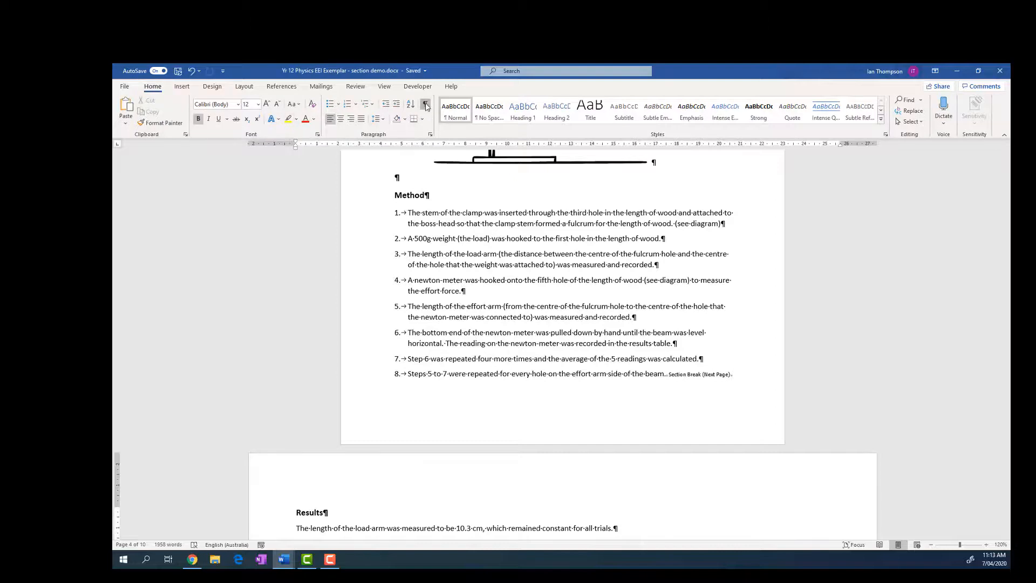
click(426, 105)
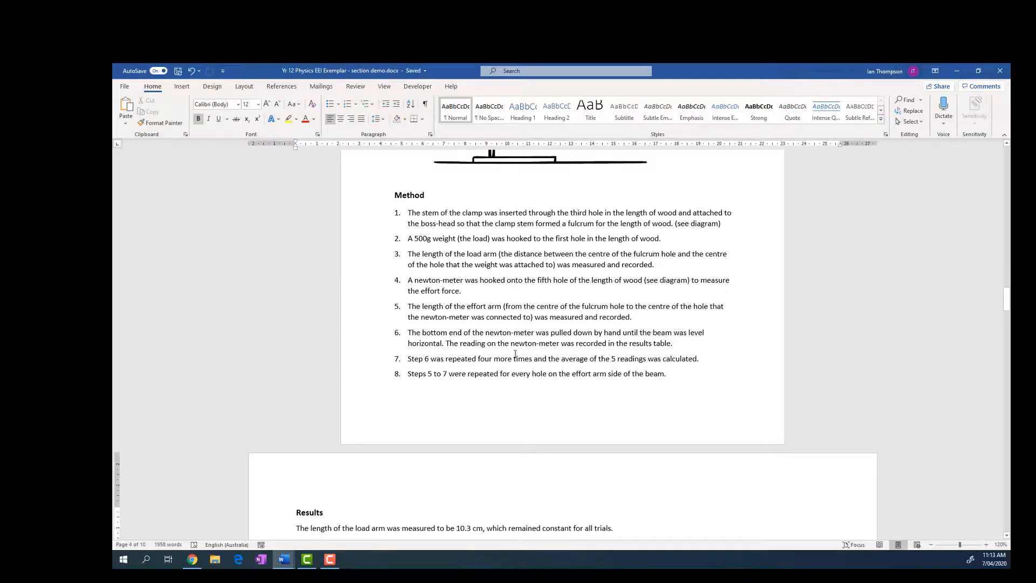
scroll(up, 3)
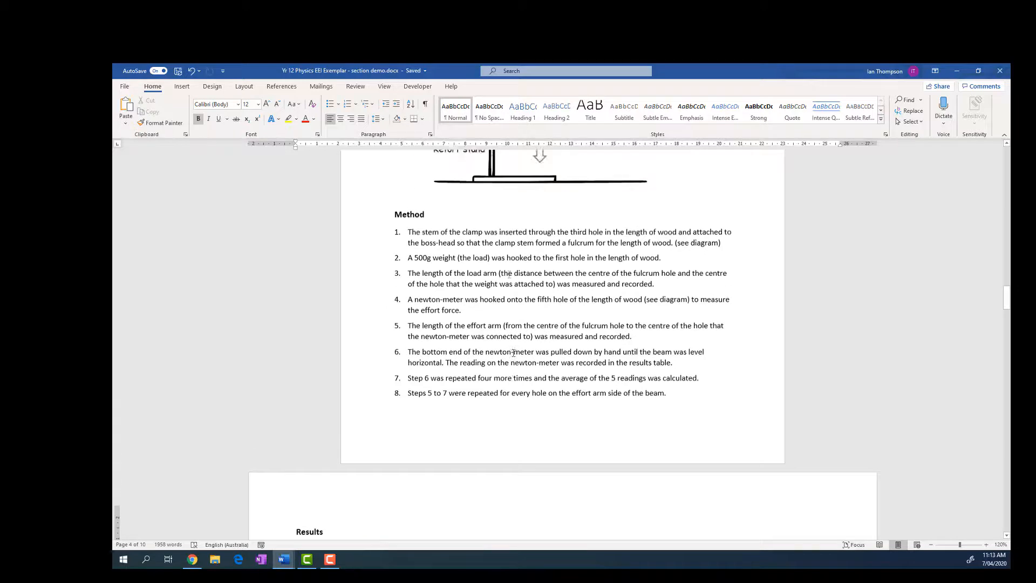
scroll(up, 3)
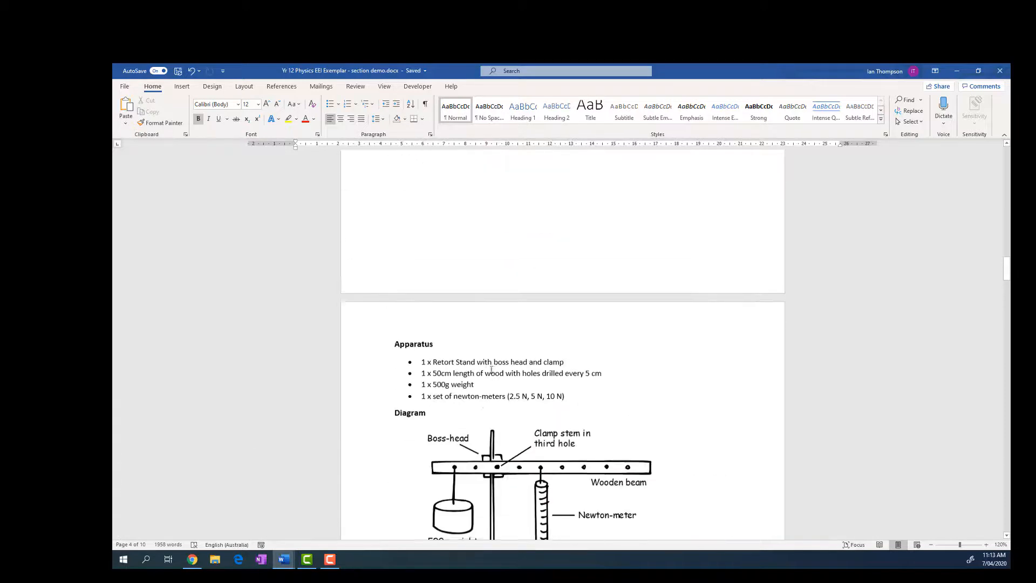
scroll(down, 3)
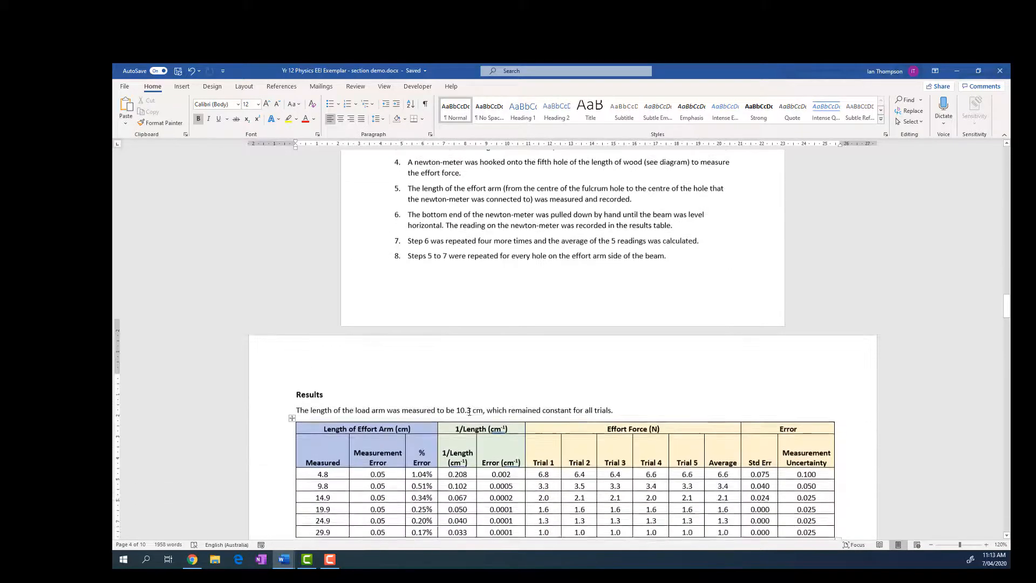
scroll(down, 3)
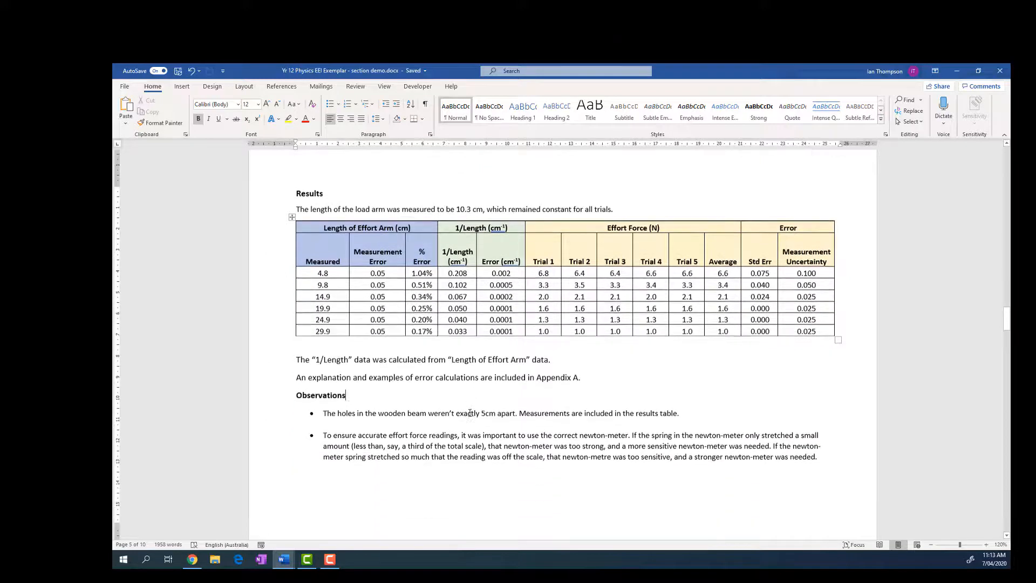
scroll(down, 3)
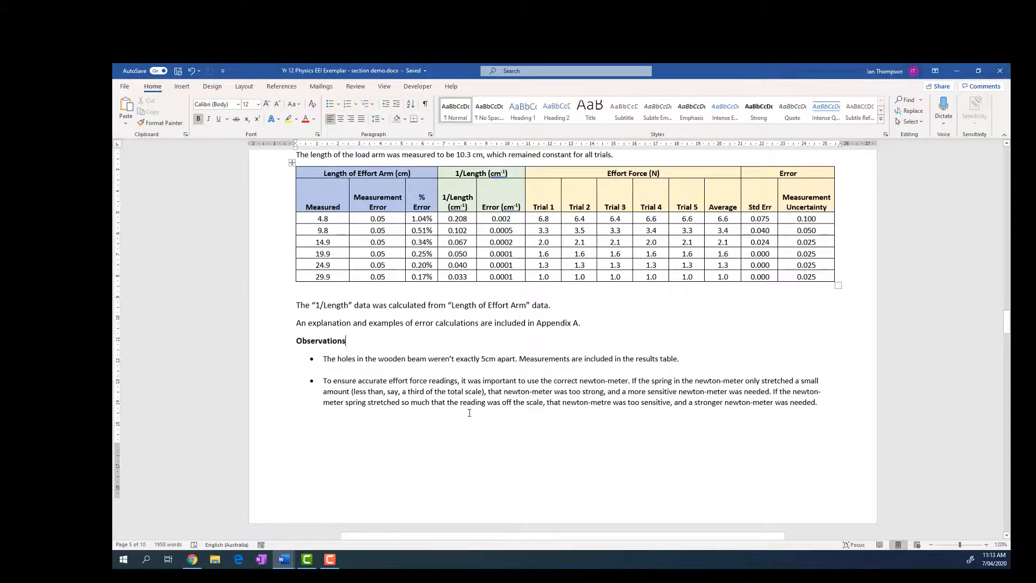
scroll(down, 3)
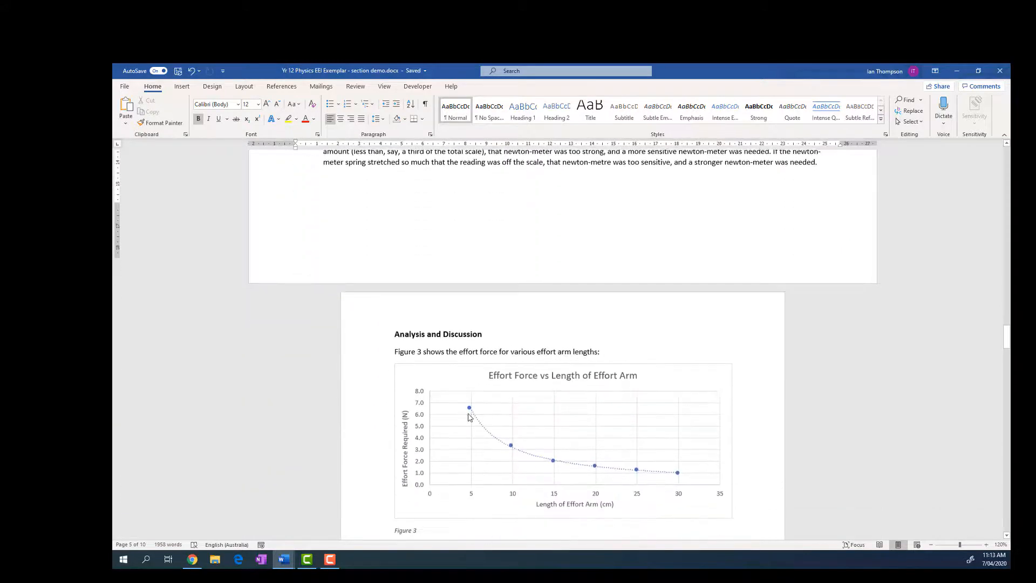
scroll(down, 3)
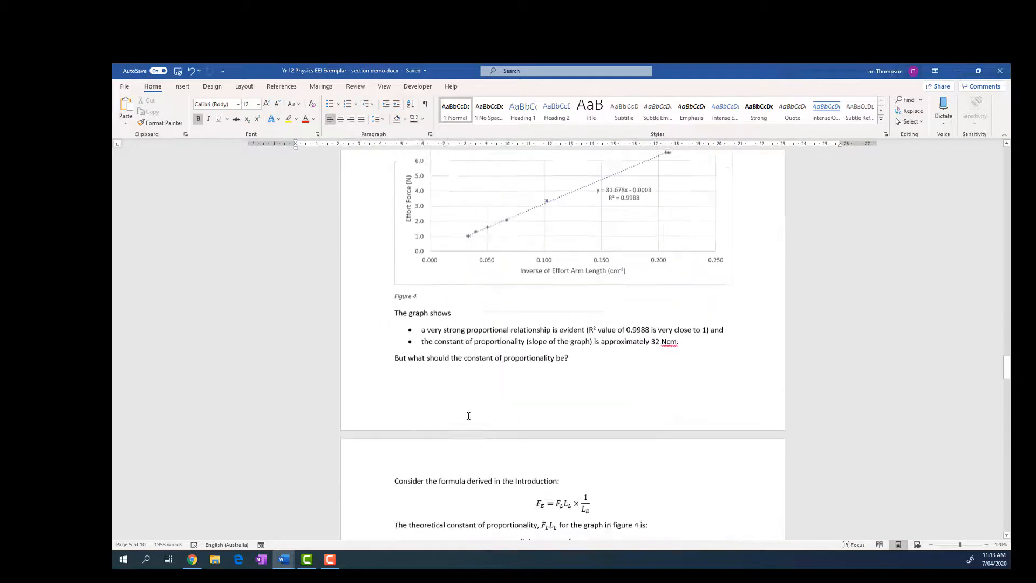
scroll(up, 3)
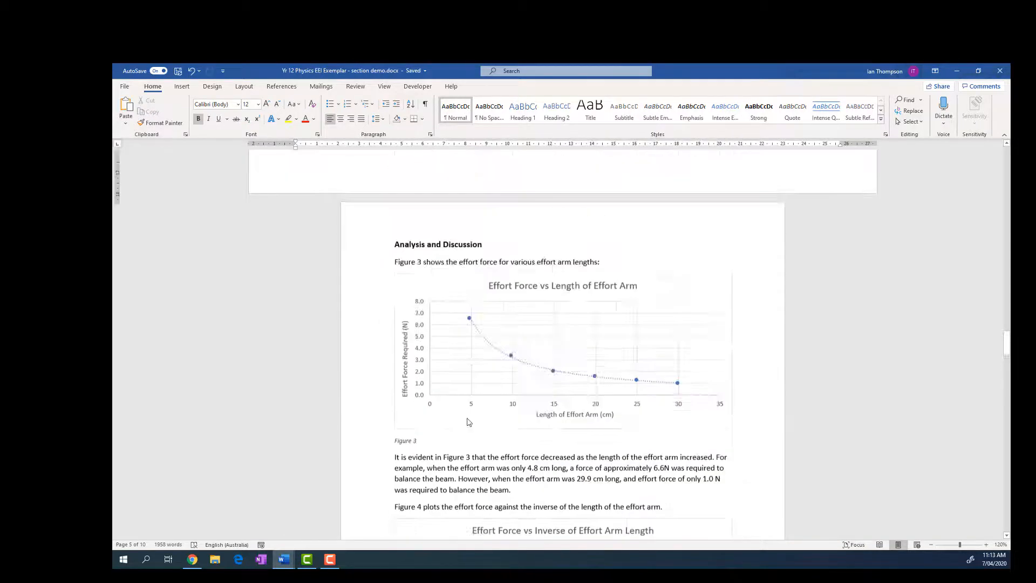
scroll(up, 3)
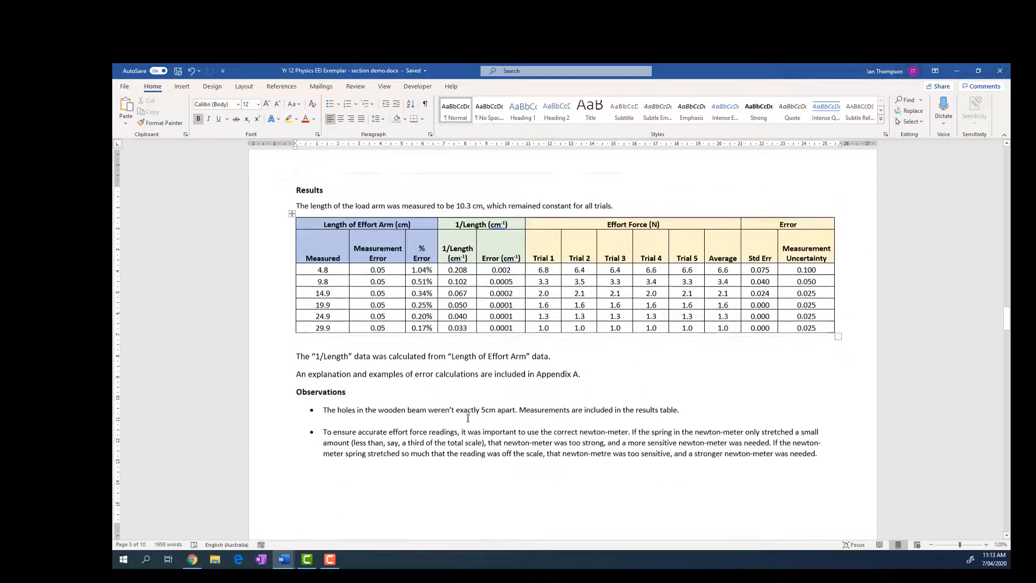